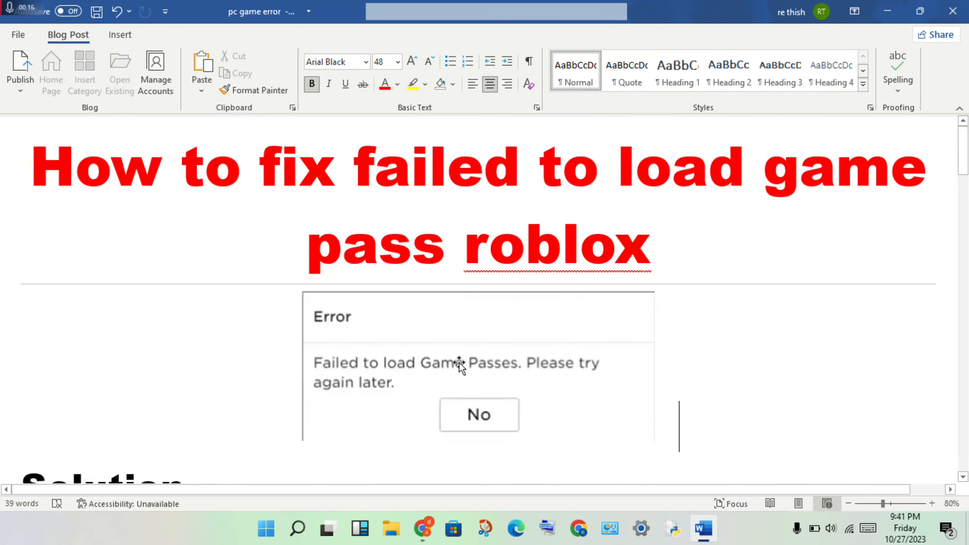
{"action": "scroll", "scroll_direction": "down", "scroll_amount": 3}
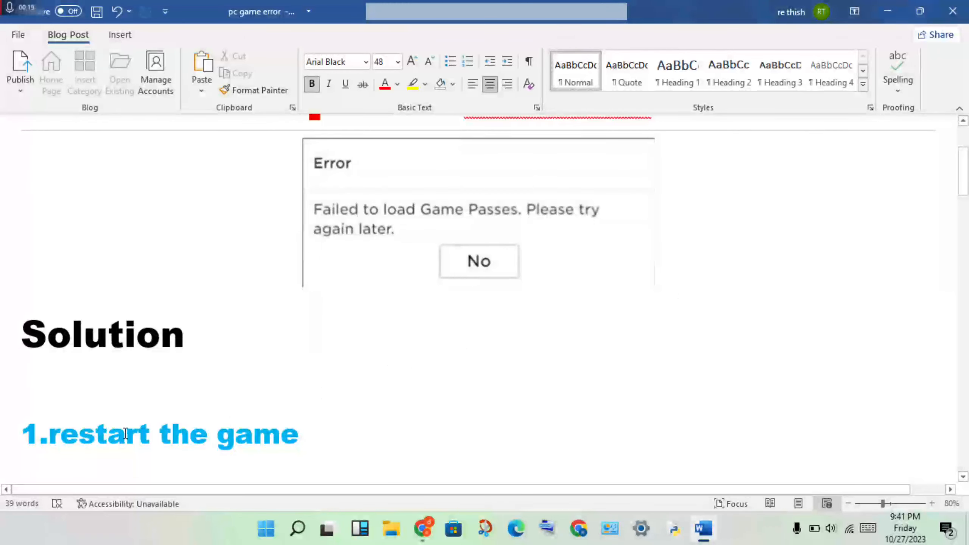
{"action": "scroll", "scroll_direction": "down", "scroll_amount": 3}
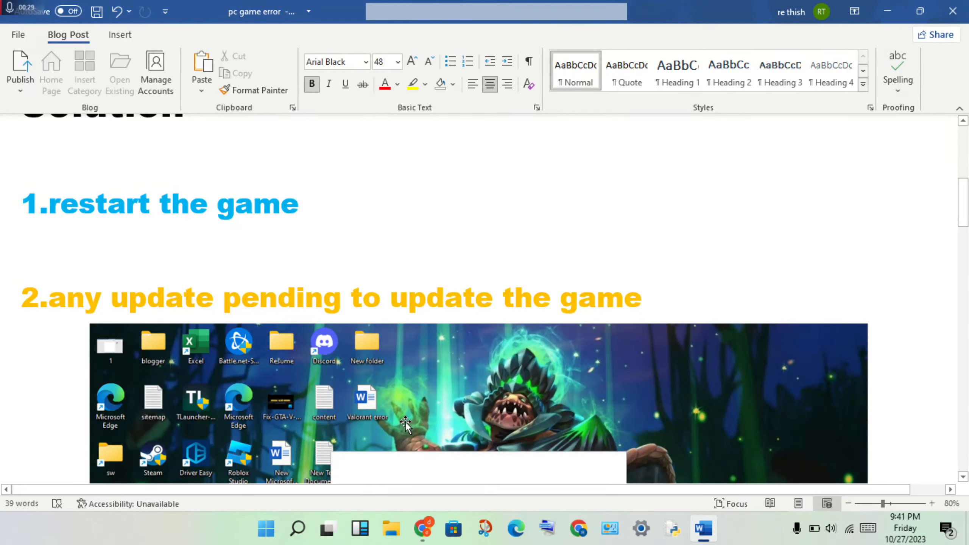
{"action": "scroll", "scroll_direction": "down", "scroll_amount": 3}
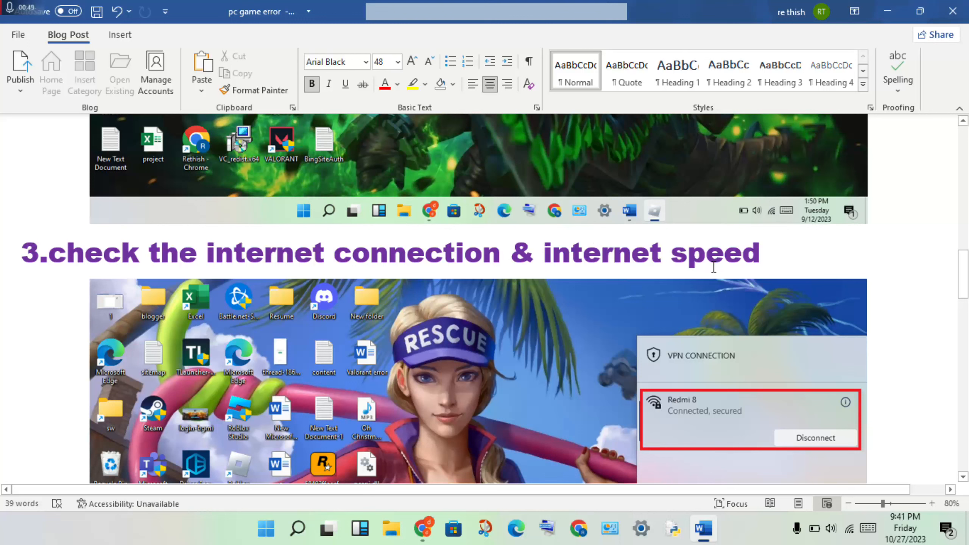
{"action": "scroll", "scroll_direction": "down", "scroll_amount": 3}
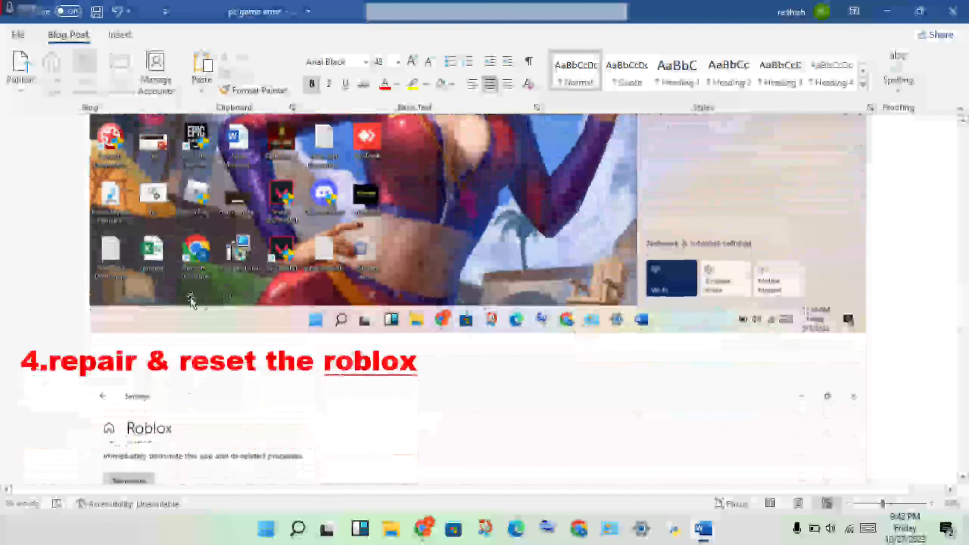
{"action": "scroll", "scroll_direction": "down", "scroll_amount": 3}
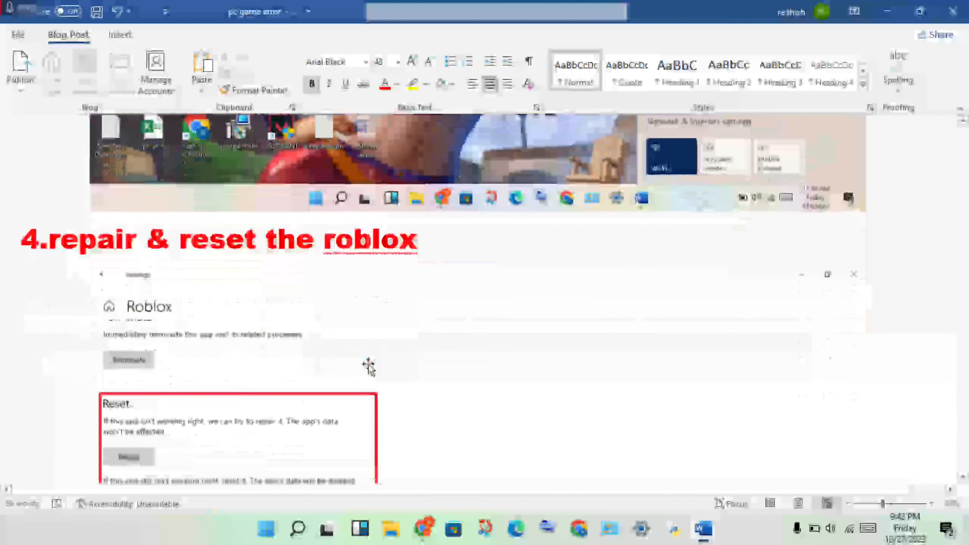
{"action": "scroll", "scroll_direction": "up", "scroll_amount": 3}
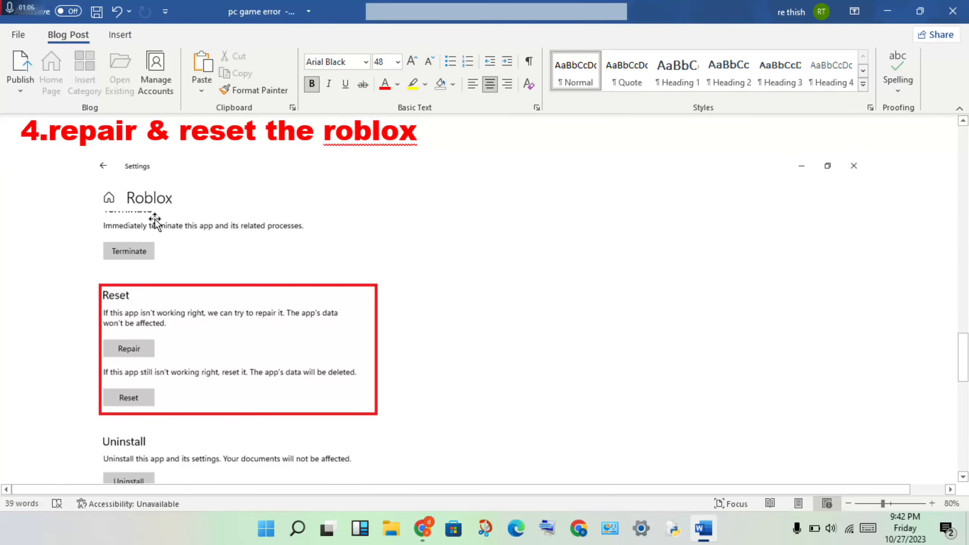
{"action": "mouse_move", "coordinate": [143, 214]}
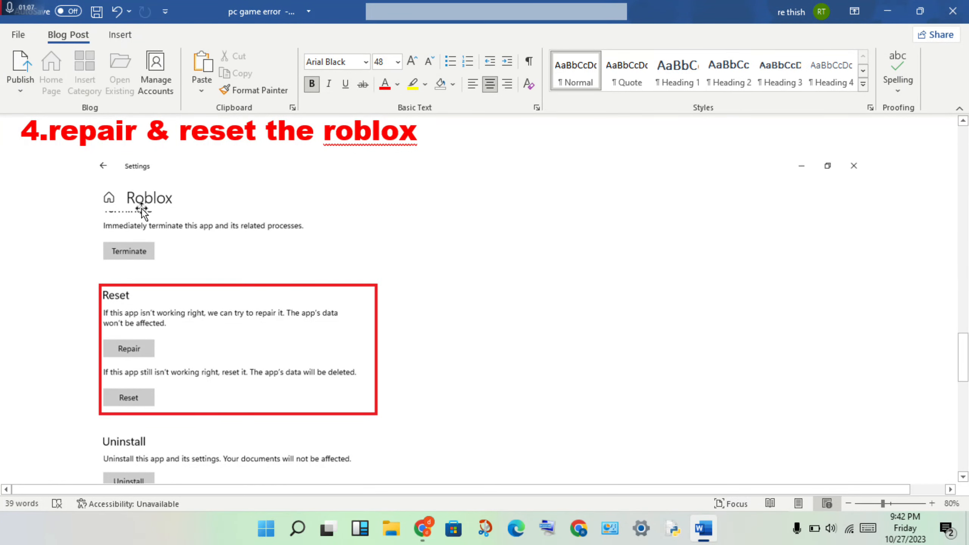
{"action": "mouse_move", "coordinate": [129, 219]}
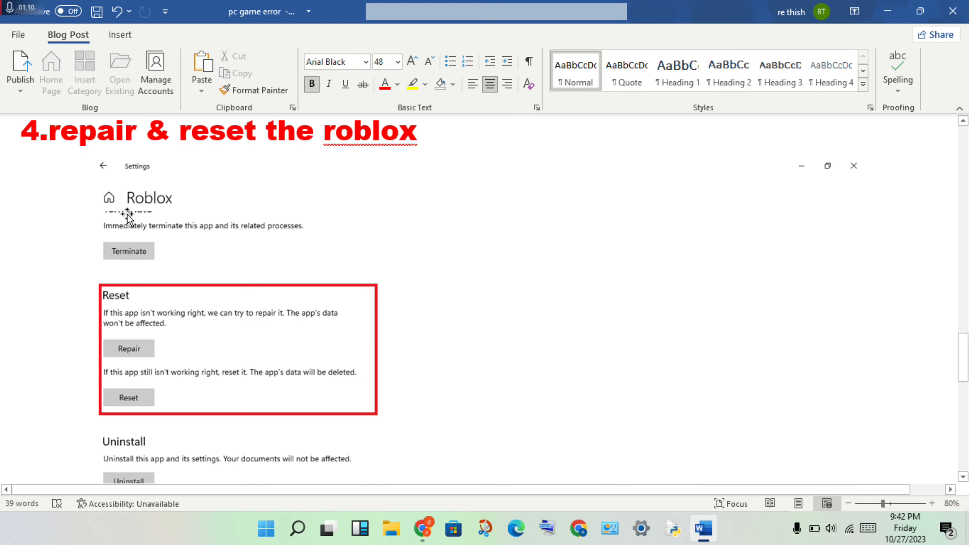
{"action": "mouse_move", "coordinate": [139, 399]}
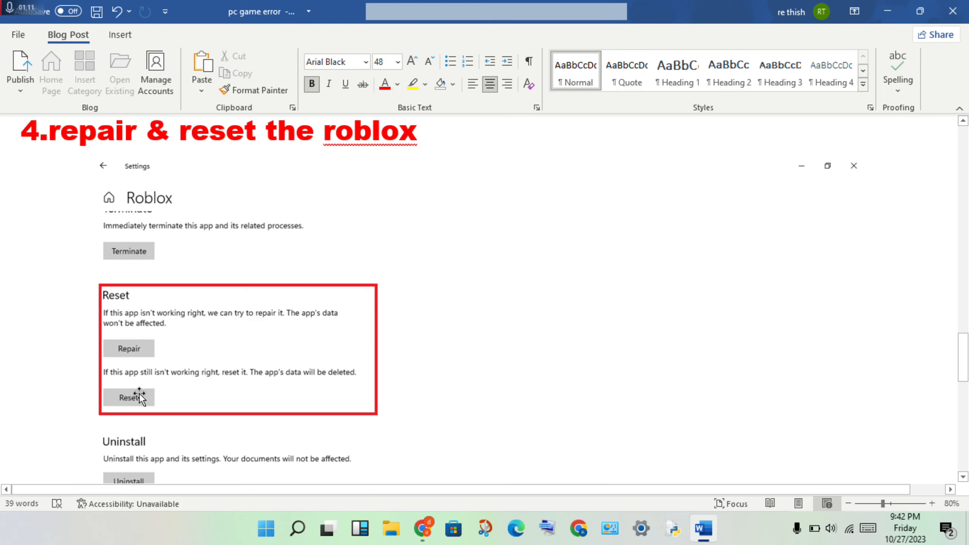
{"action": "mouse_move", "coordinate": [181, 386]}
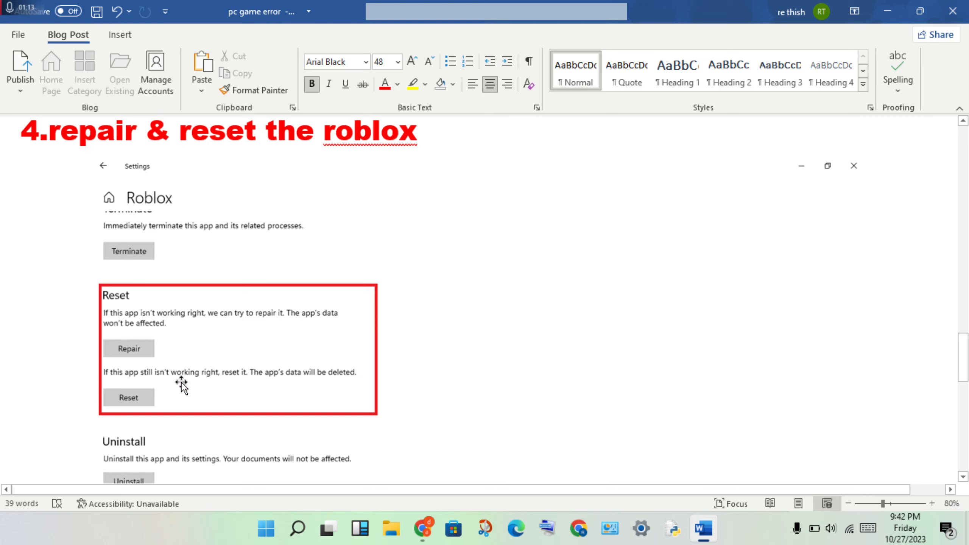
{"action": "mouse_move", "coordinate": [369, 314]}
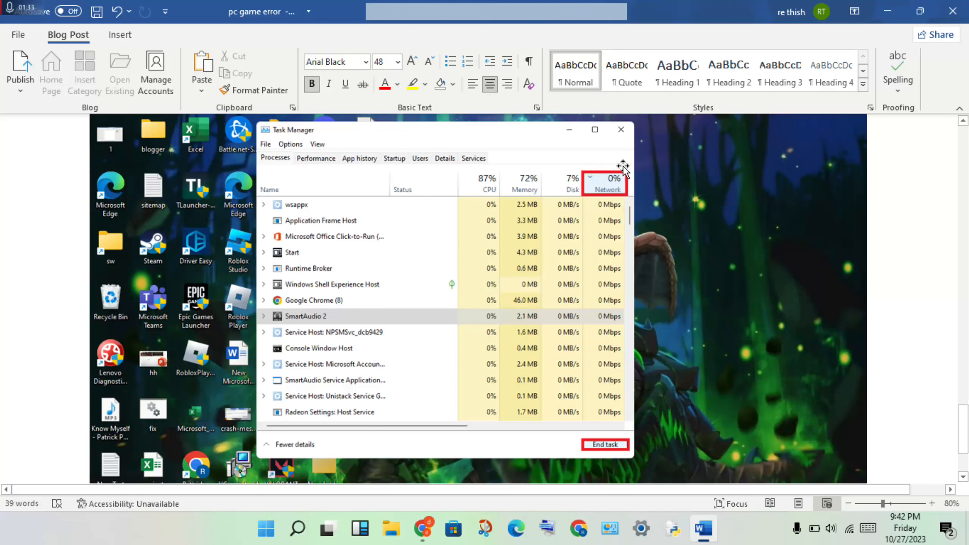
{"action": "mouse_move", "coordinate": [570, 215]}
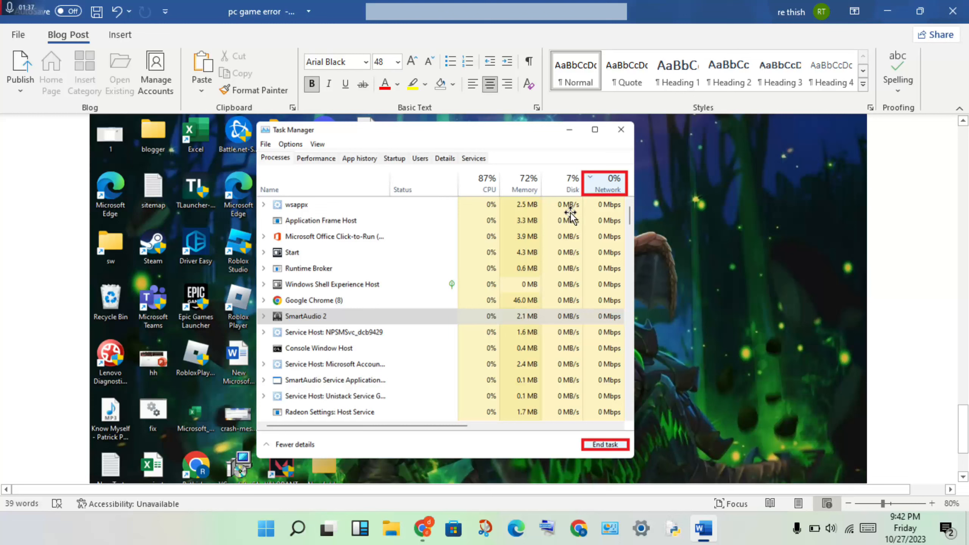
{"action": "mouse_move", "coordinate": [651, 348]}
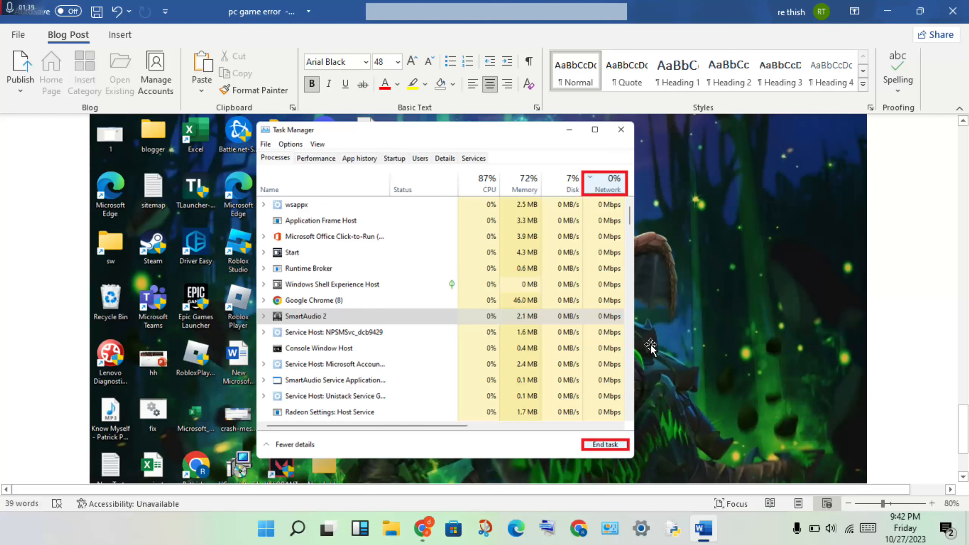
{"action": "scroll", "scroll_direction": "down", "scroll_amount": 3}
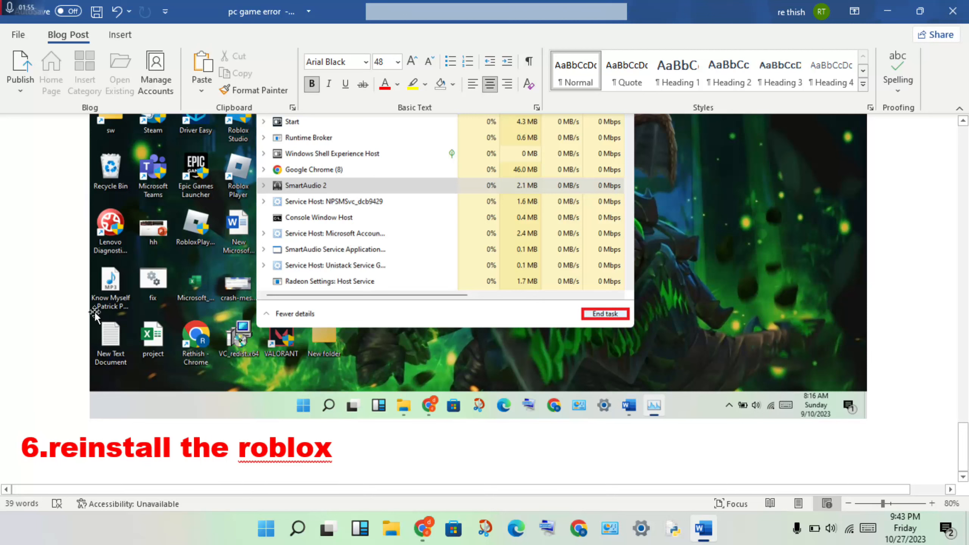
{"action": "mouse_move", "coordinate": [369, 438]}
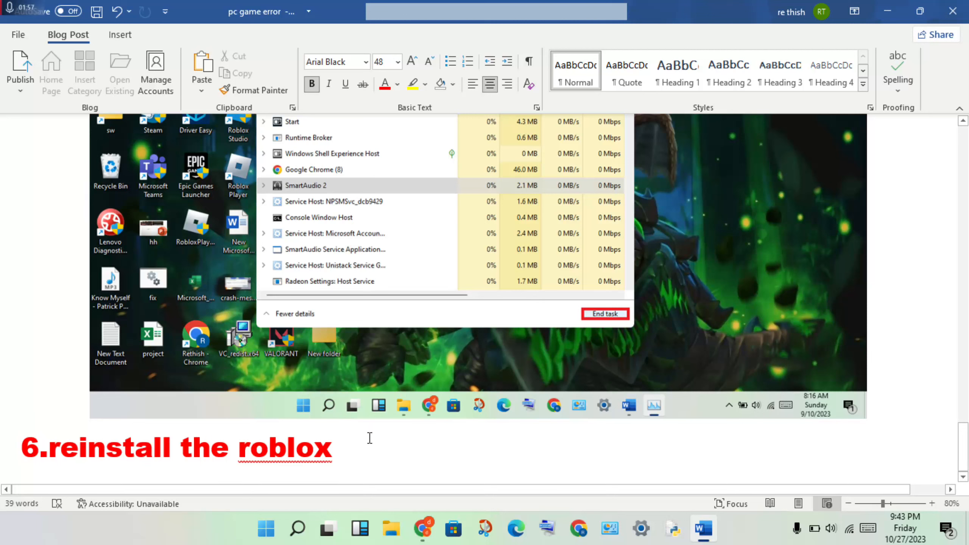
{"action": "mouse_move", "coordinate": [436, 399]}
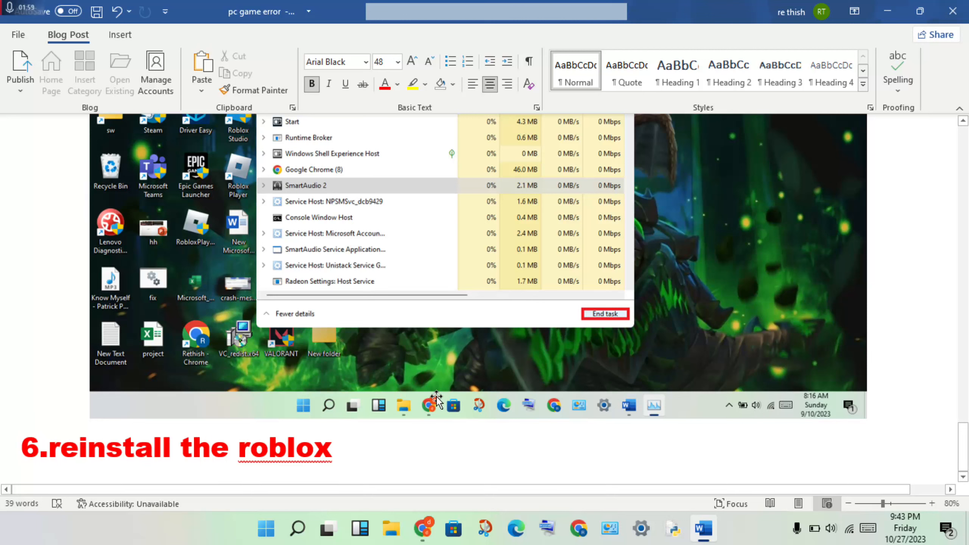